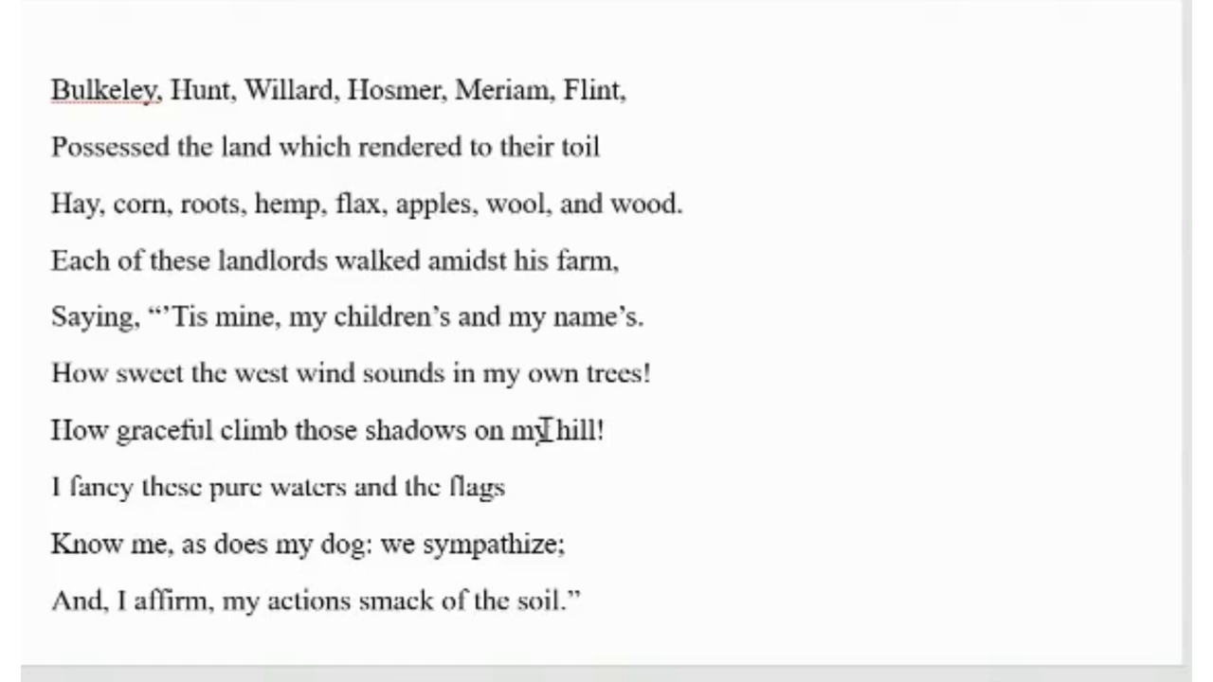
{"action": "scroll", "scroll_direction": "down", "scroll_amount": 3}
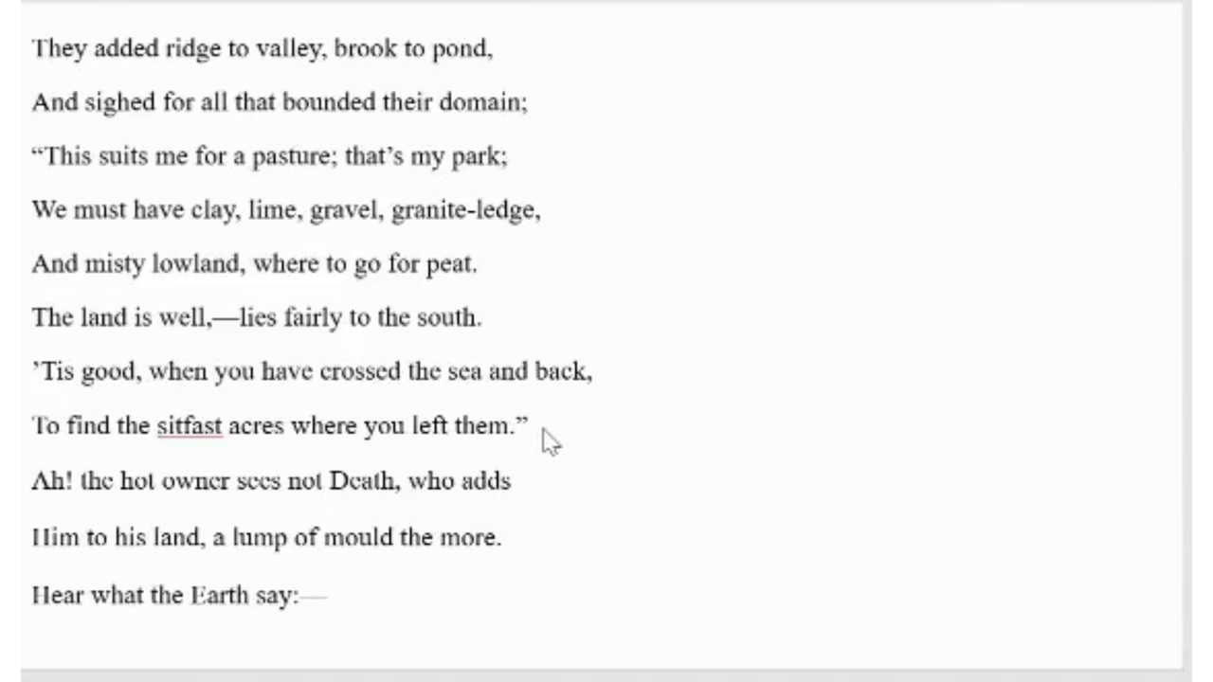
{"action": "scroll", "scroll_direction": "down", "scroll_amount": 3}
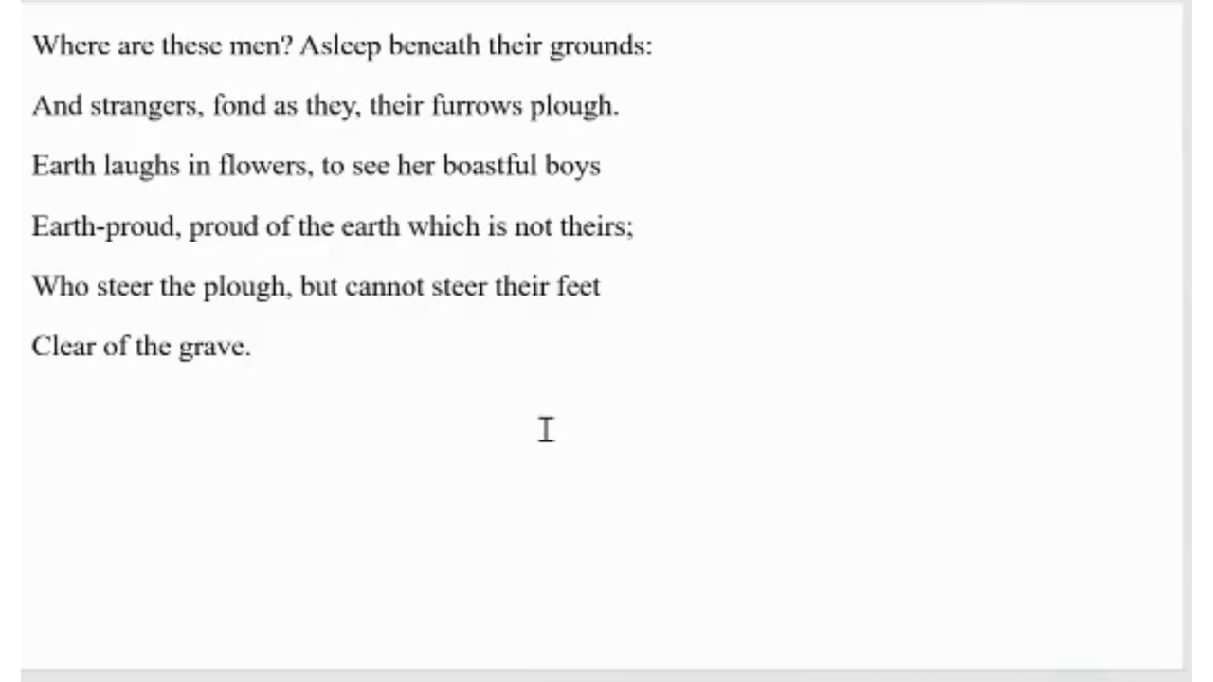